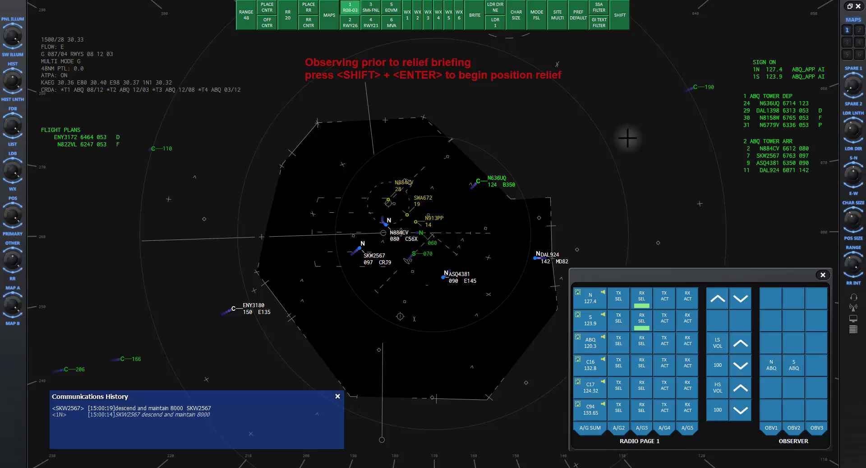
{"action": "mouse_move", "coordinate": [456, 116]}
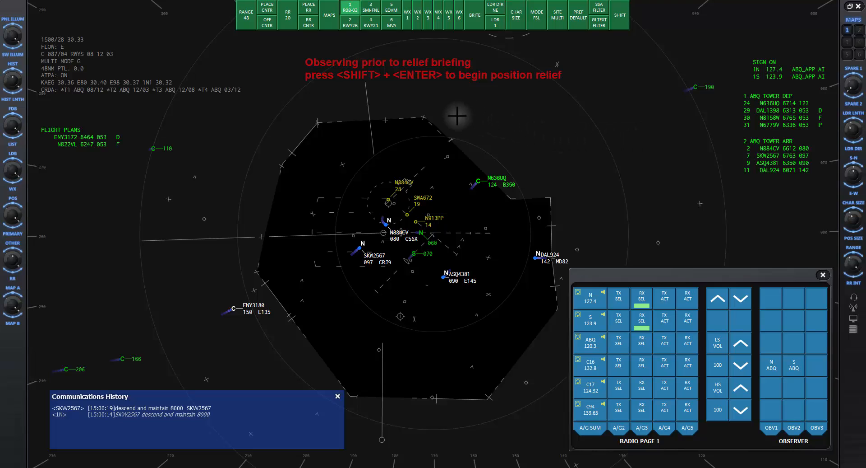
{"action": "mouse_move", "coordinate": [431, 261]}
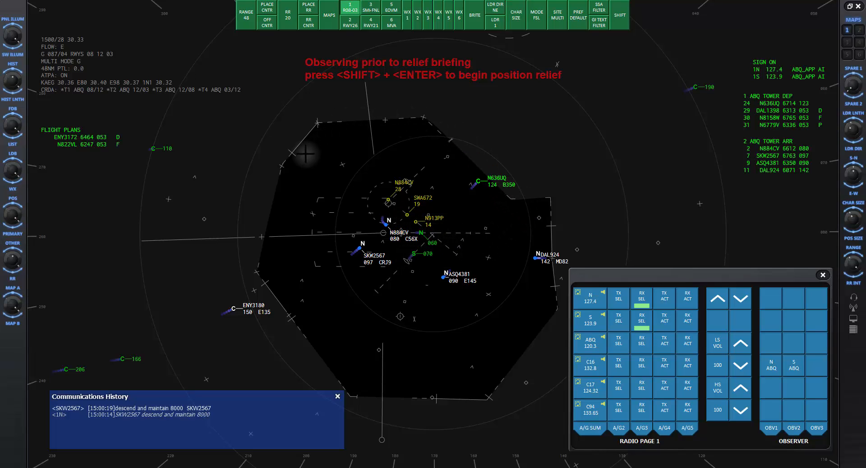
{"action": "mouse_move", "coordinate": [556, 18]}
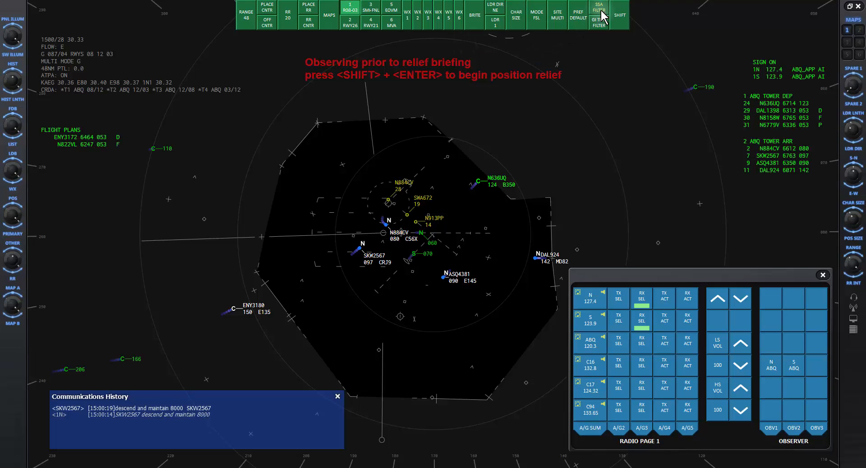
{"action": "mouse_move", "coordinate": [619, 20]}
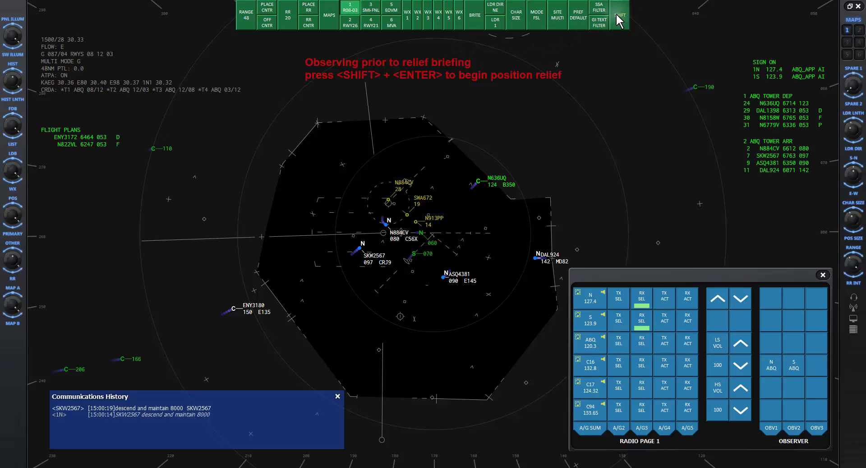
Lower the LDB brightness and adjust the history/target knobs to hide aircraft history trails
{"action": "left_click", "coordinate": [619, 15]}
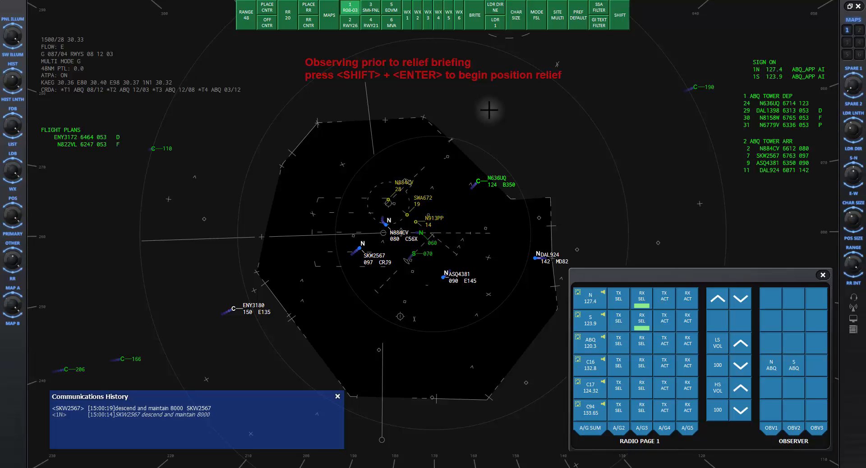
{"action": "mouse_move", "coordinate": [471, 130]}
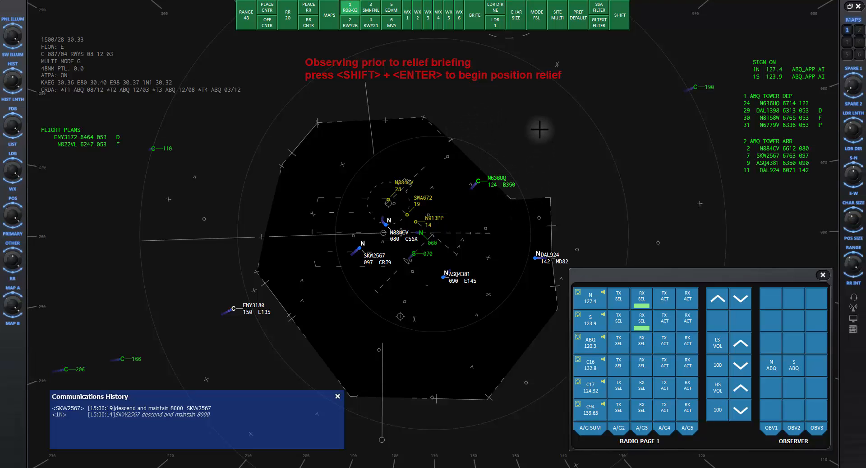
{"action": "mouse_move", "coordinate": [581, 182]}
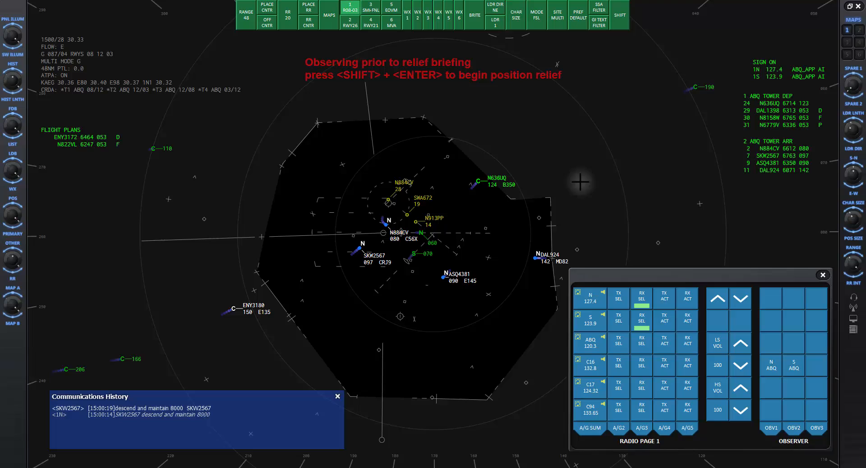
{"action": "mouse_move", "coordinate": [542, 132]}
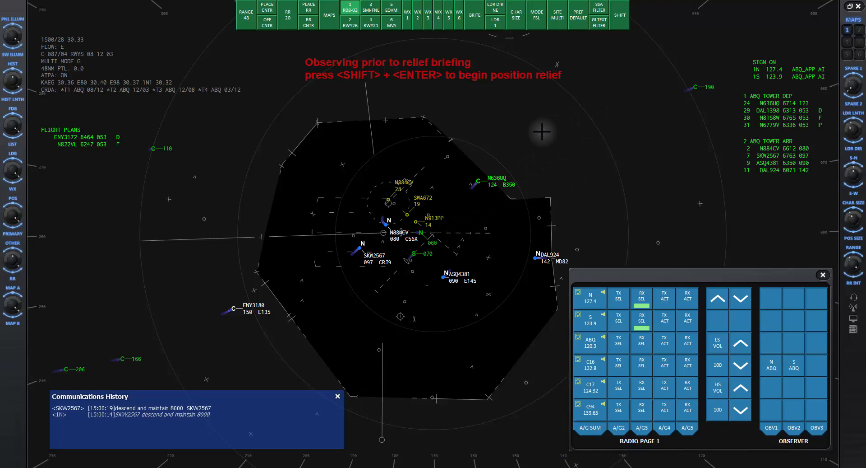
{"action": "mouse_move", "coordinate": [282, 46]}
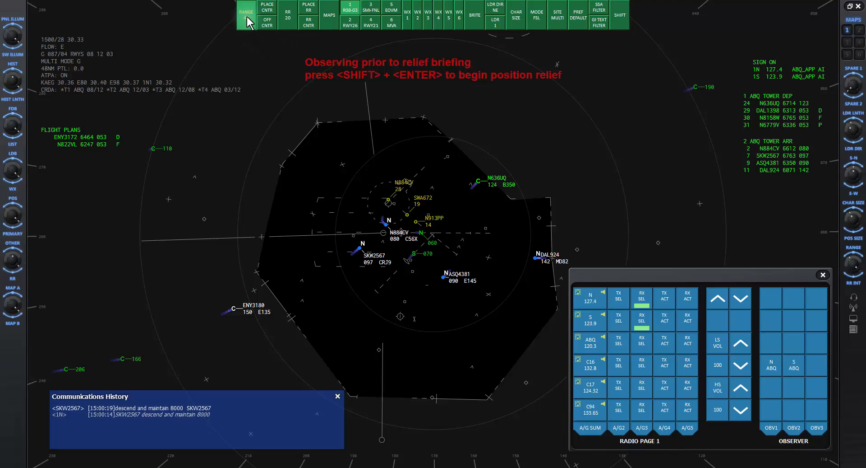
{"action": "left_click", "coordinate": [246, 12]}
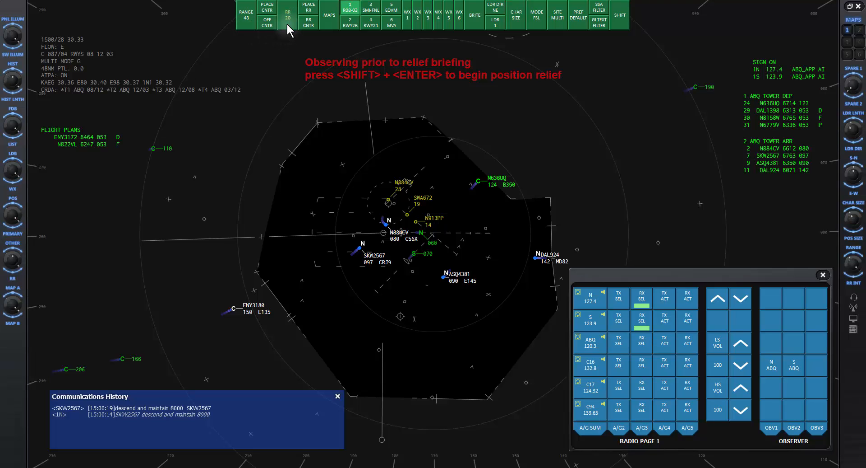
{"action": "mouse_move", "coordinate": [282, 107]}
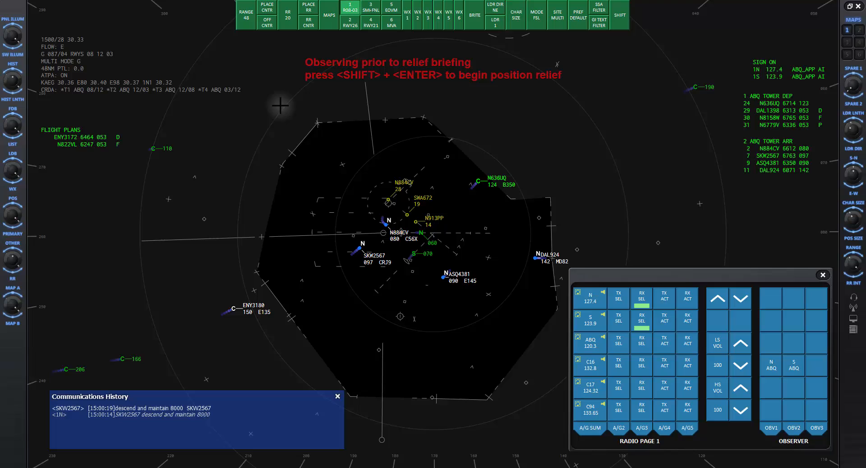
{"action": "mouse_move", "coordinate": [53, 183]}
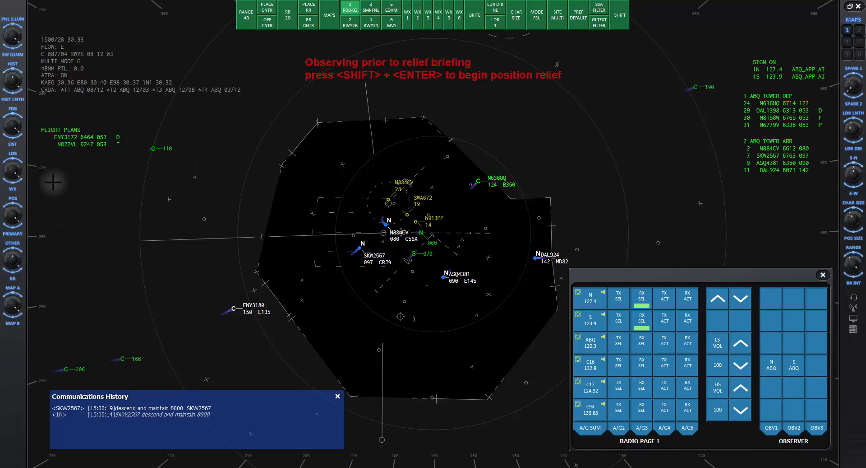
{"action": "mouse_move", "coordinate": [12, 182]}
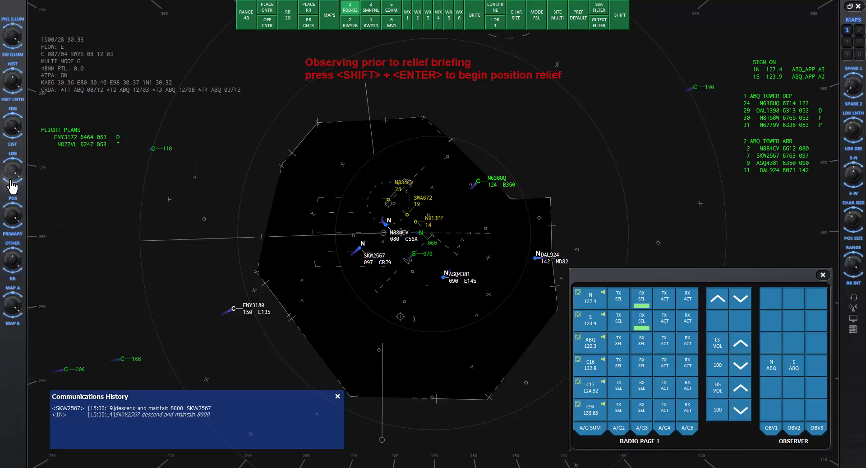
{"action": "mouse_move", "coordinate": [71, 194]}
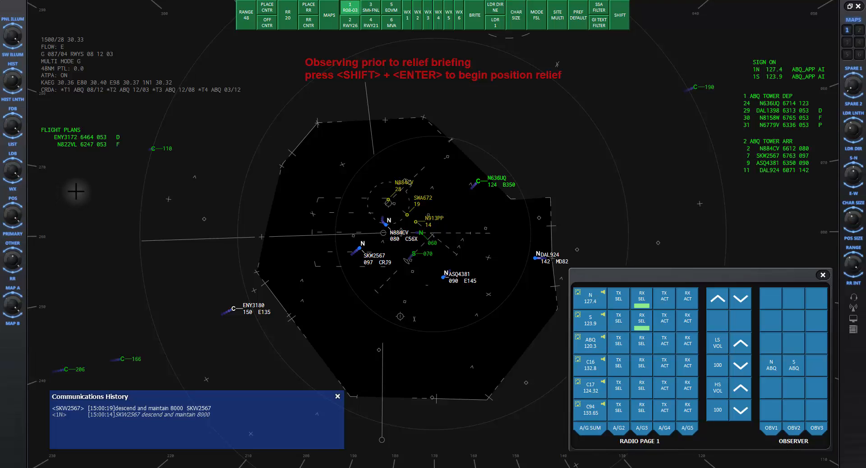
{"action": "mouse_move", "coordinate": [14, 130]}
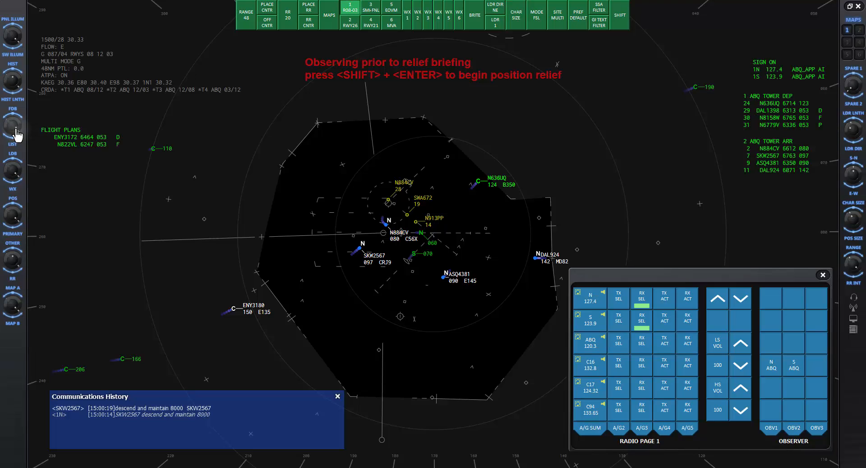
{"action": "mouse_move", "coordinate": [17, 92]}
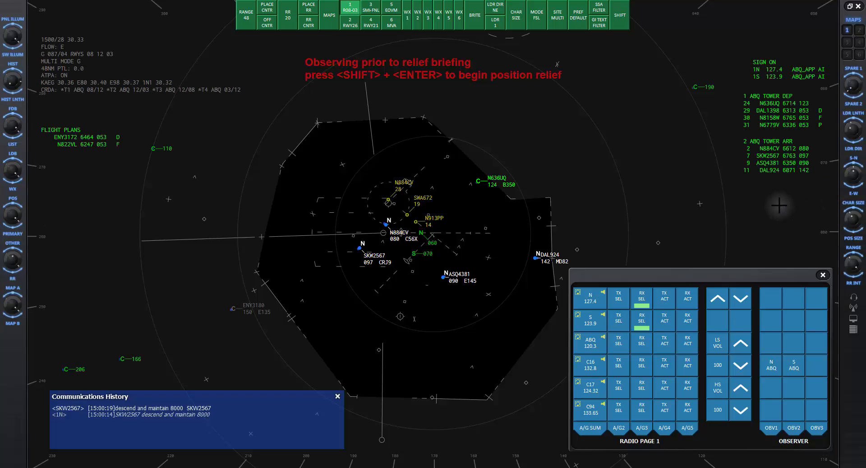
{"action": "mouse_move", "coordinate": [661, 154]}
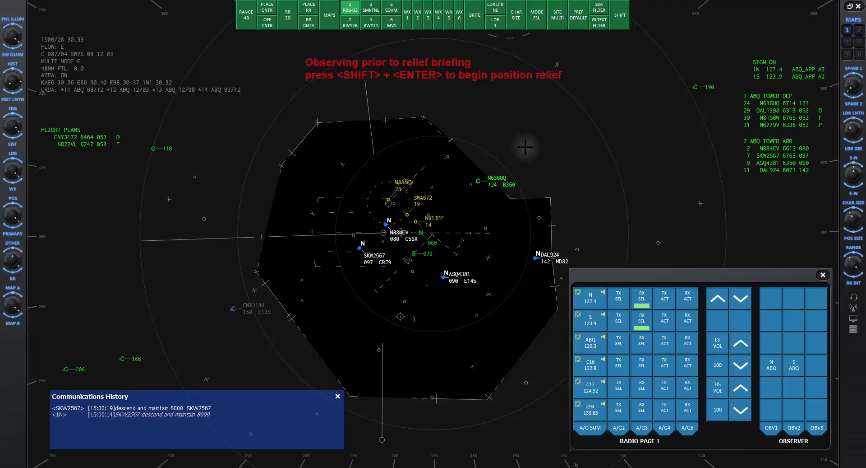
{"action": "mouse_move", "coordinate": [524, 141]}
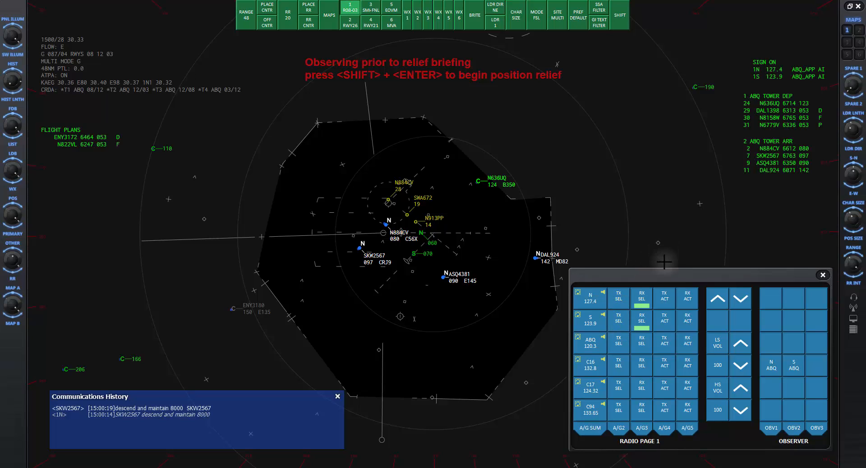
{"action": "mouse_move", "coordinate": [860, 311]}
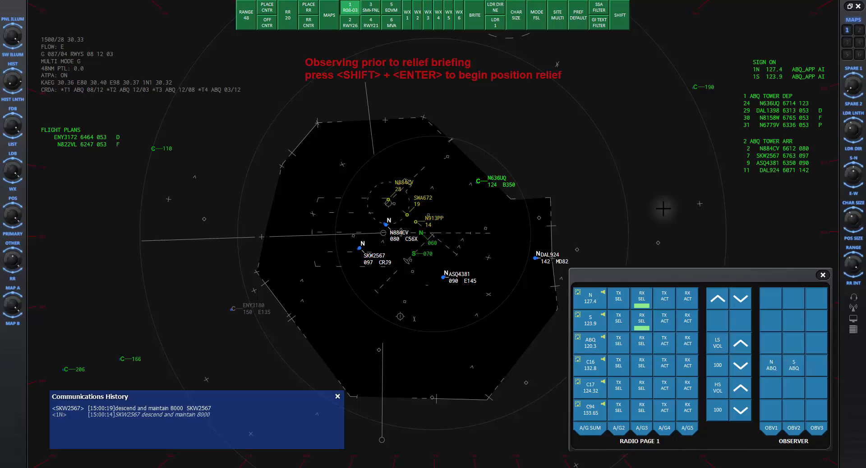
{"action": "mouse_move", "coordinate": [822, 237]}
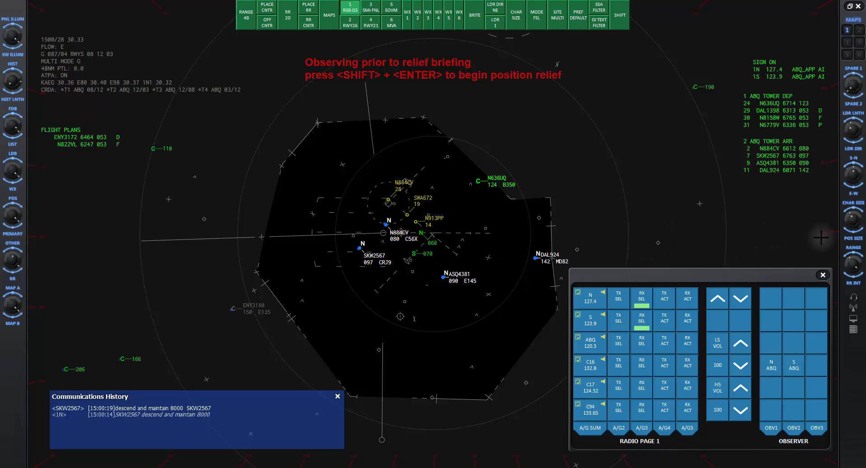
{"action": "mouse_move", "coordinate": [516, 448]}
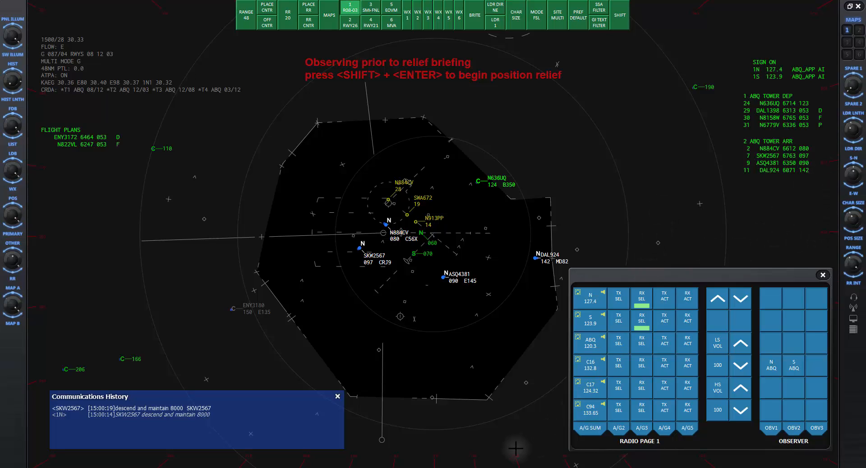
{"action": "mouse_move", "coordinate": [563, 455]}
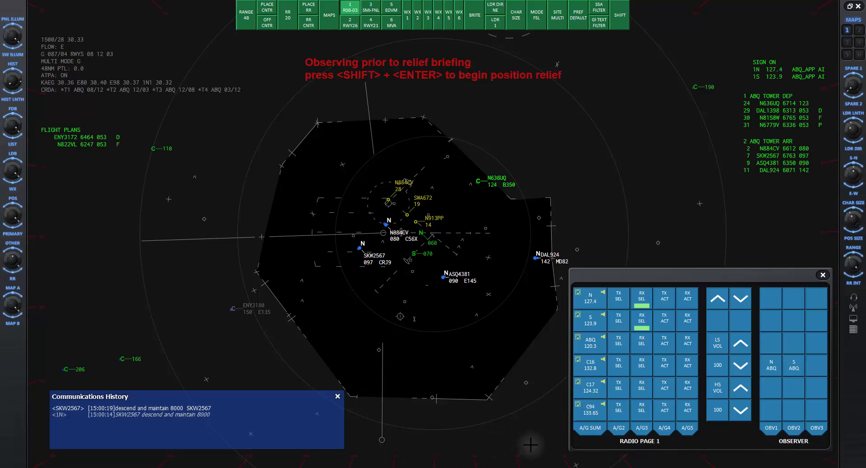
{"action": "mouse_move", "coordinate": [692, 187]}
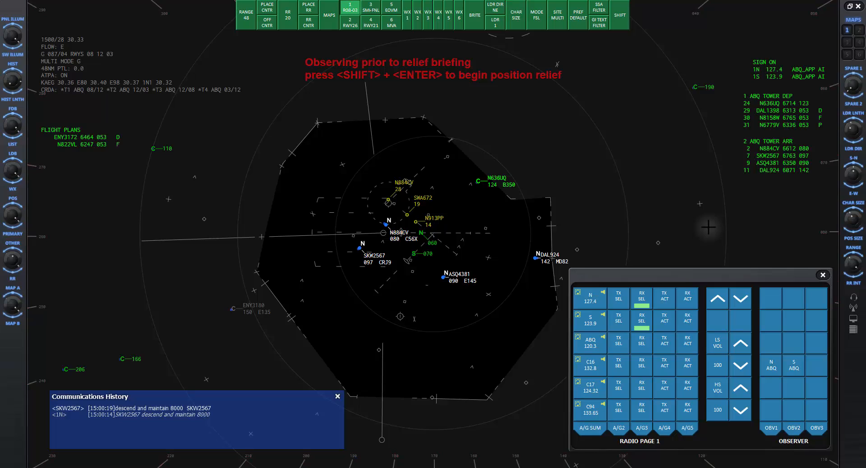
{"action": "mouse_move", "coordinate": [778, 207]}
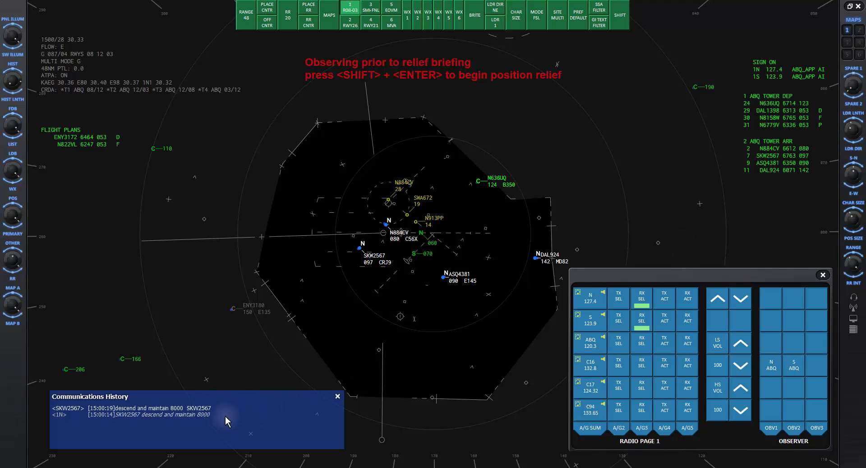
{"action": "mouse_move", "coordinate": [60, 413]}
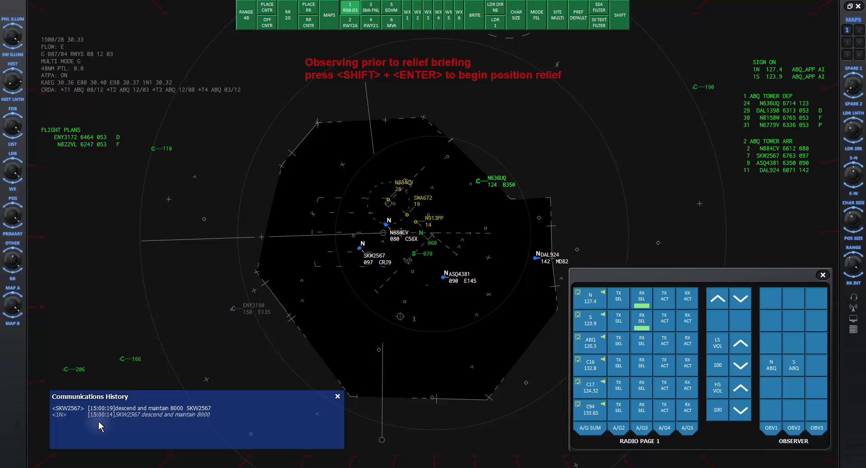
{"action": "mouse_move", "coordinate": [300, 372]}
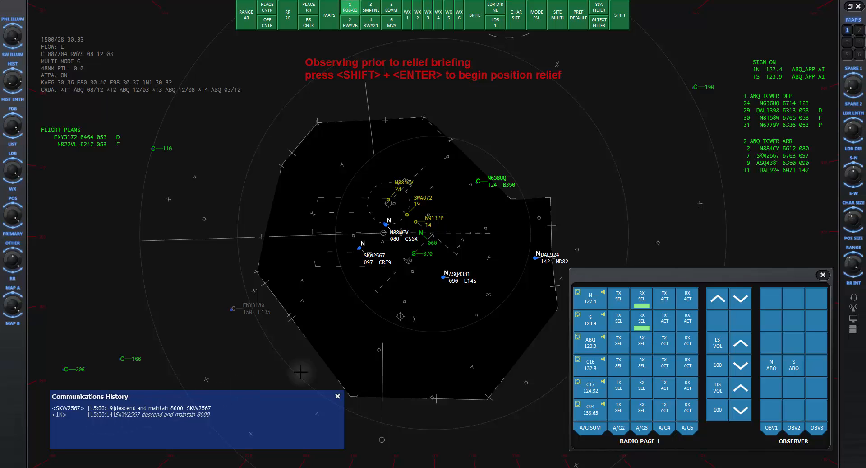
{"action": "mouse_move", "coordinate": [647, 337]}
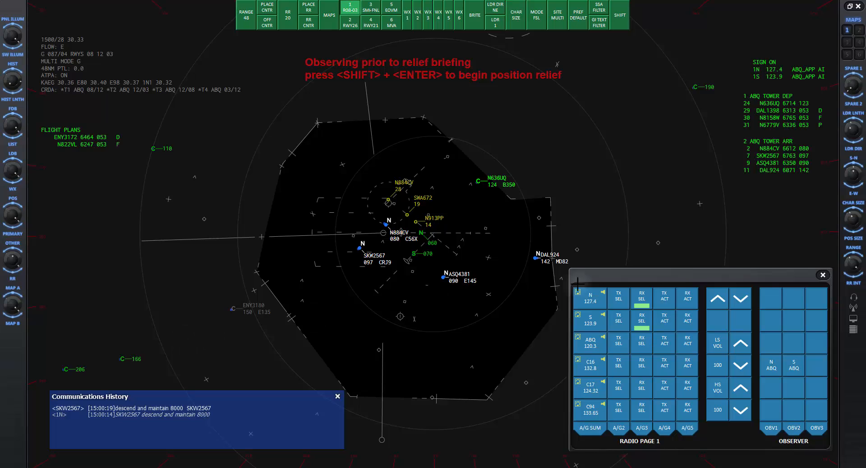
{"action": "mouse_move", "coordinate": [860, 316]}
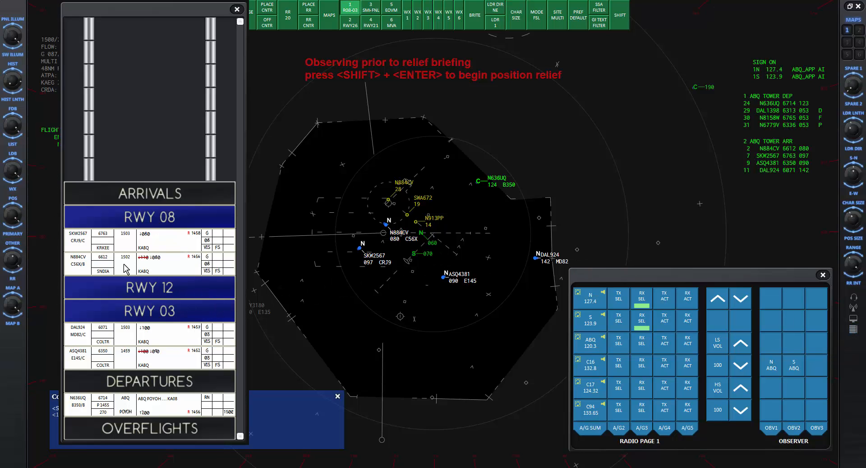
{"action": "mouse_move", "coordinate": [124, 348]}
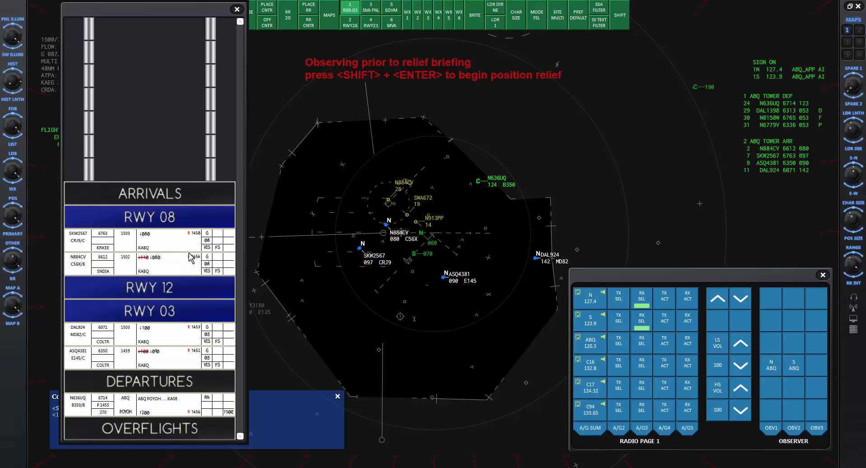
{"action": "mouse_move", "coordinate": [175, 140]}
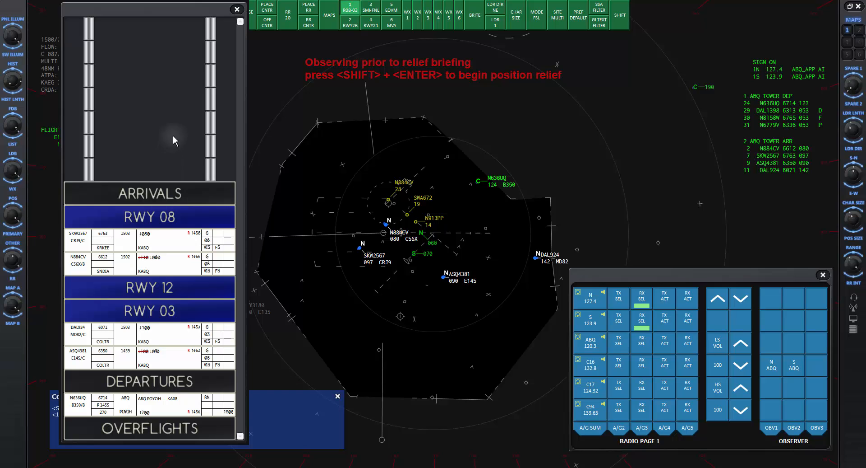
{"action": "left_click", "coordinate": [237, 9]}
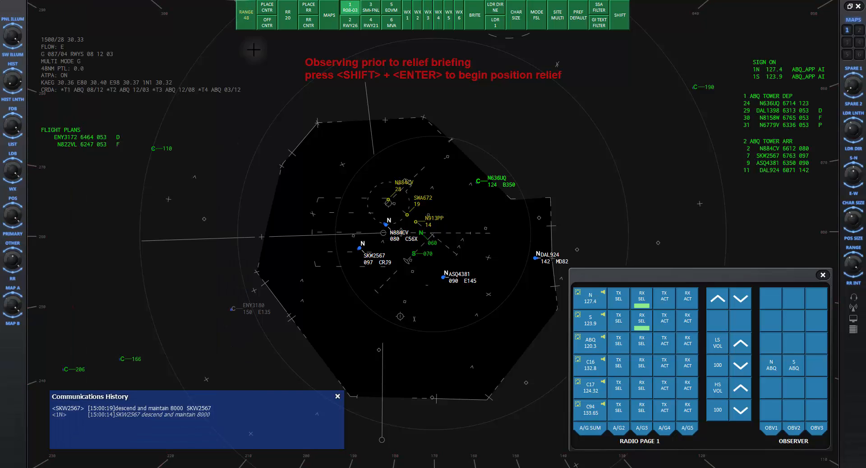
{"action": "mouse_move", "coordinate": [197, 276]}
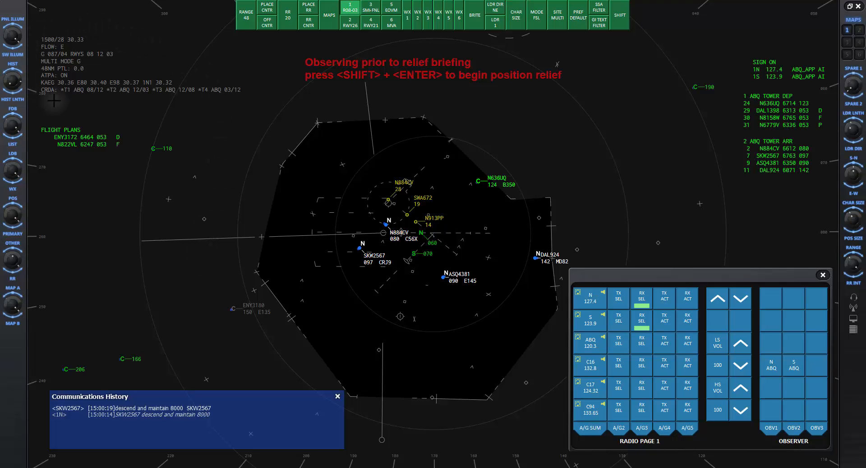
{"action": "mouse_move", "coordinate": [76, 99]}
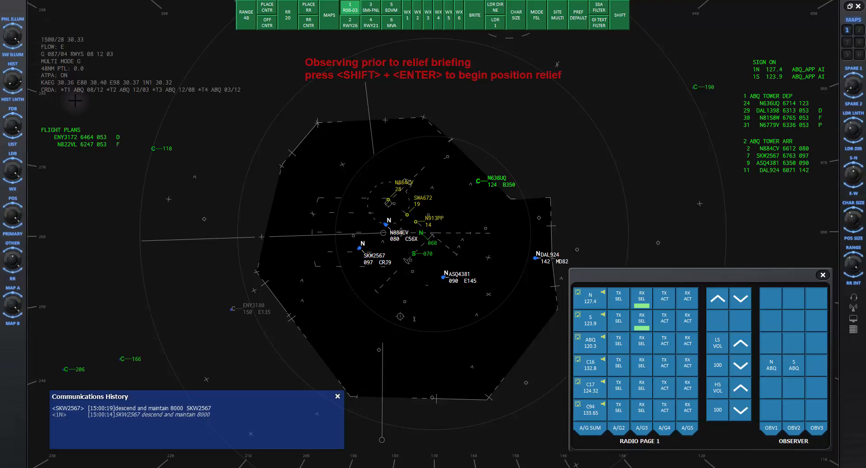
{"action": "mouse_move", "coordinate": [114, 40]}
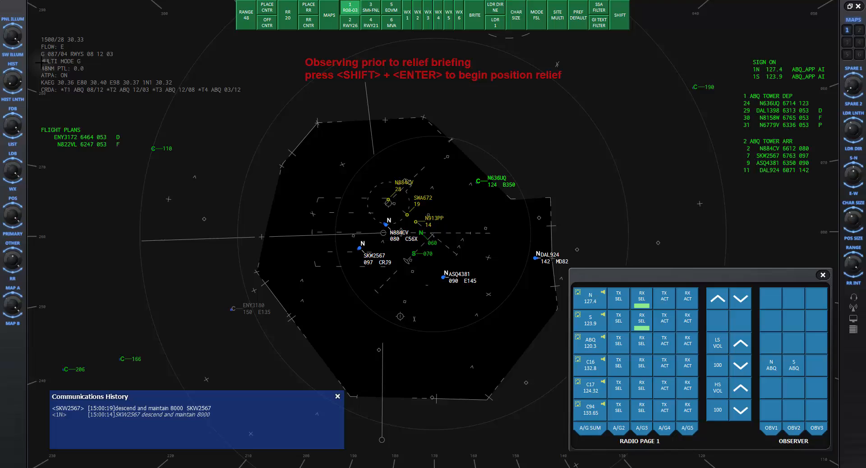
{"action": "mouse_move", "coordinate": [60, 104]}
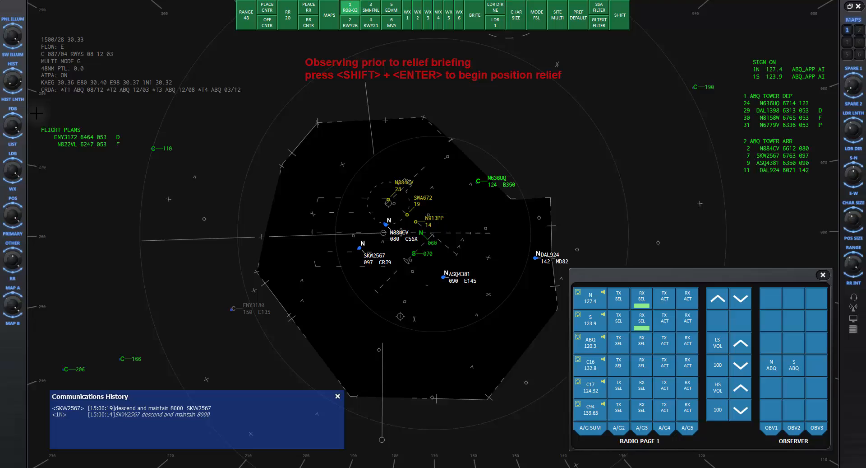
{"action": "mouse_move", "coordinate": [55, 107]}
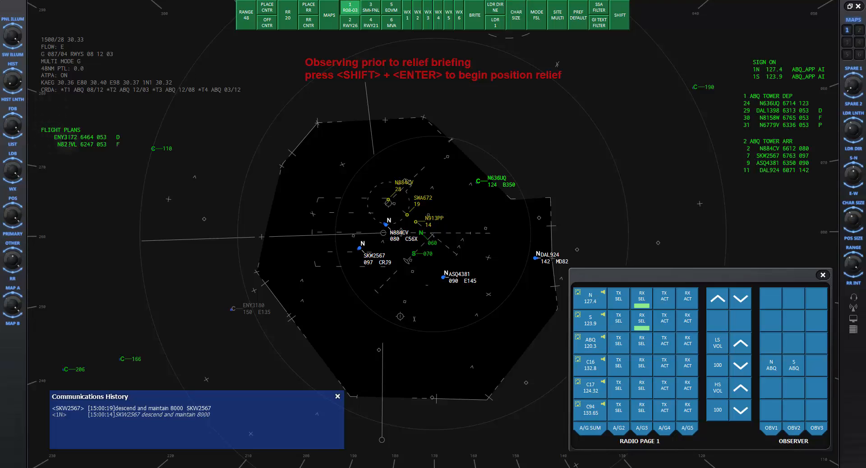
{"action": "mouse_move", "coordinate": [61, 289]}
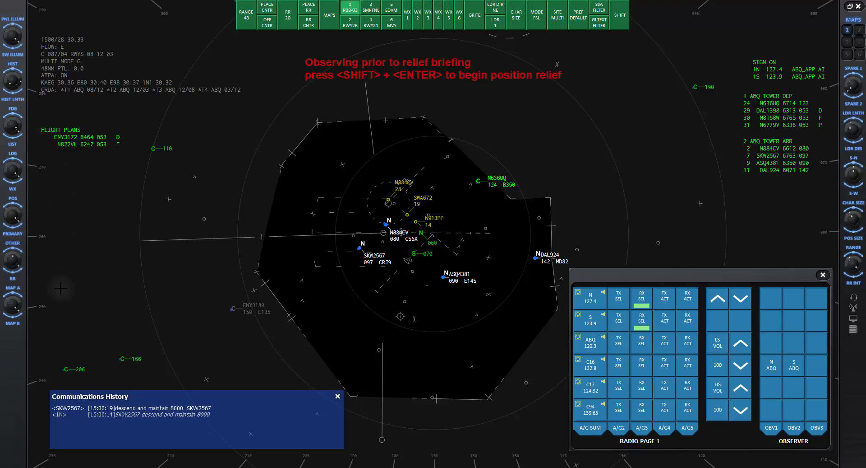
{"action": "mouse_move", "coordinate": [74, 311]}
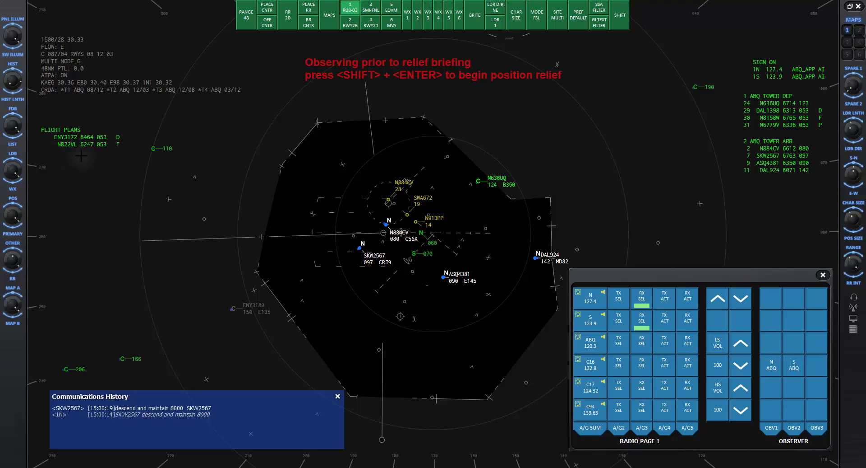
{"action": "mouse_move", "coordinate": [93, 156]}
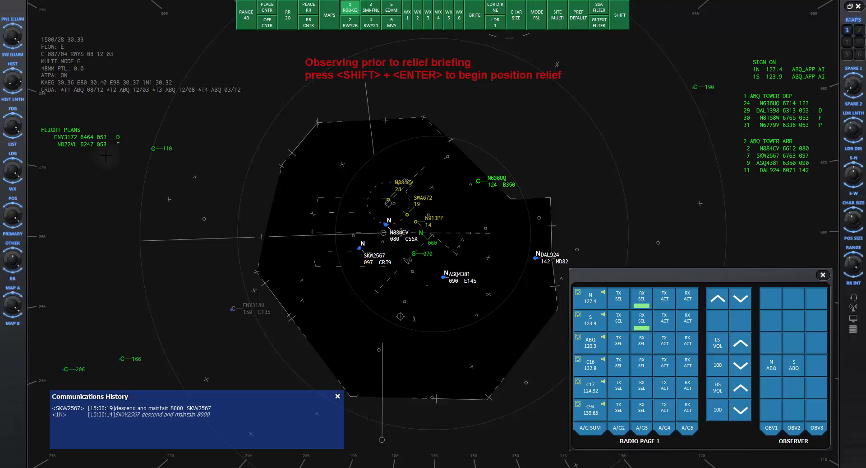
{"action": "mouse_move", "coordinate": [706, 125]}
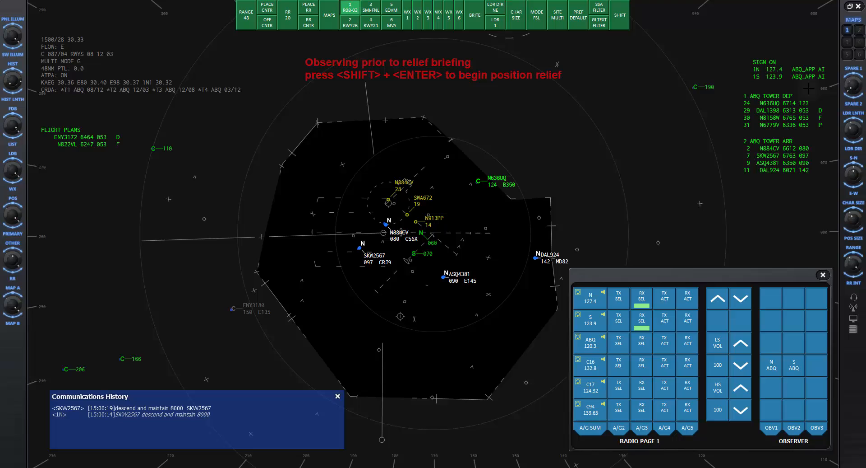
{"action": "mouse_move", "coordinate": [706, 124]}
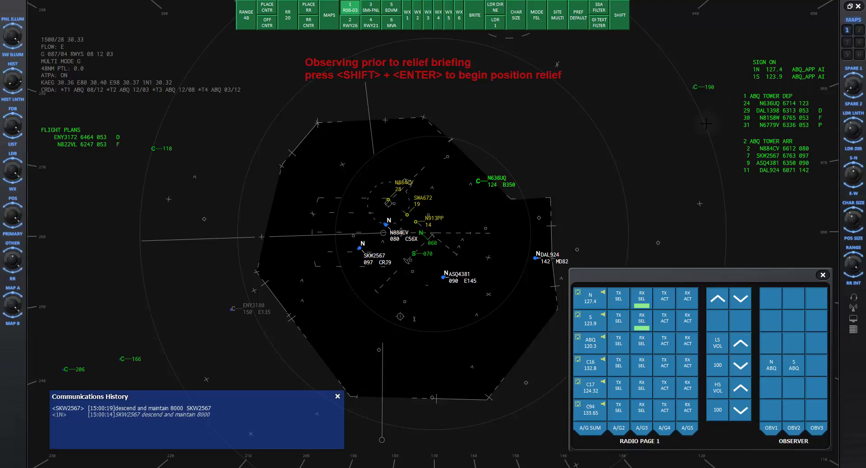